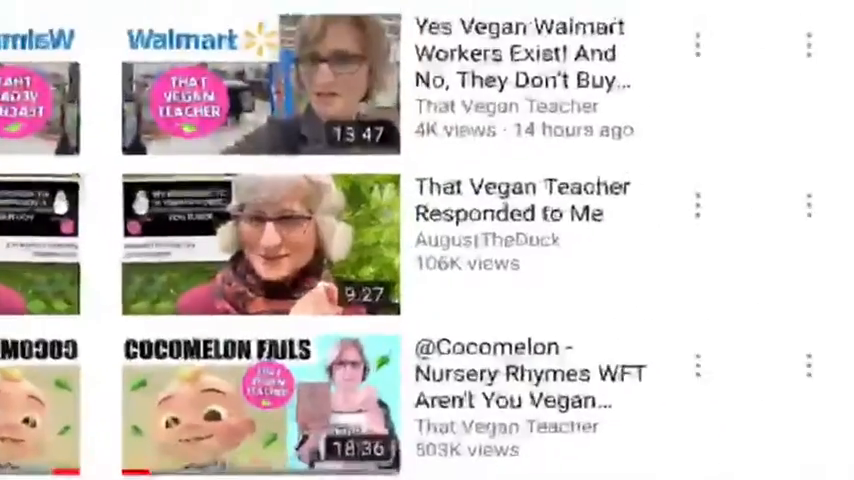
pyautogui.scroll(-3)
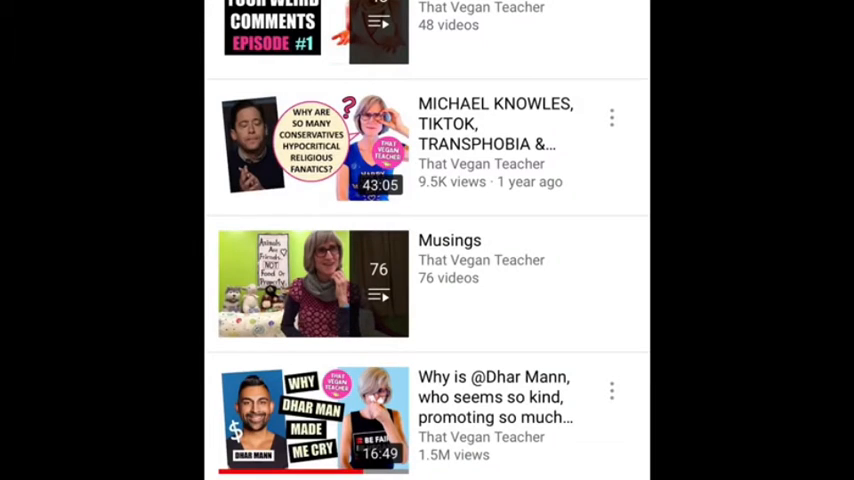
pyautogui.scroll(-3)
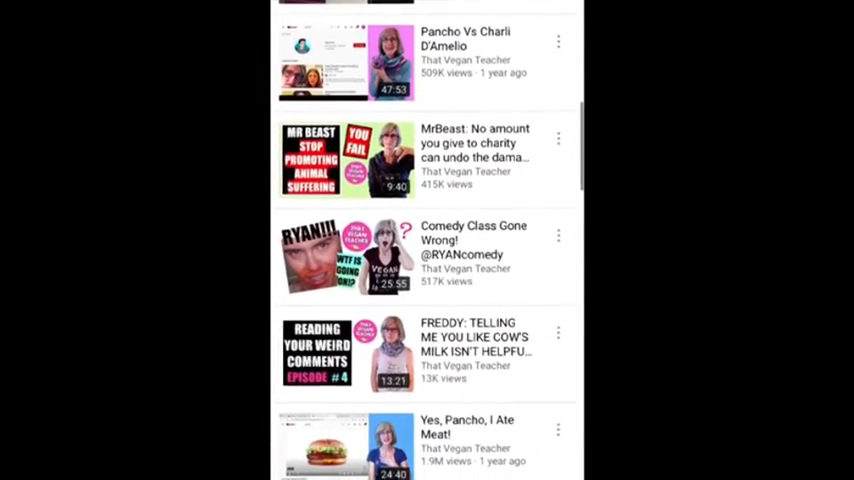
pyautogui.scroll(-3)
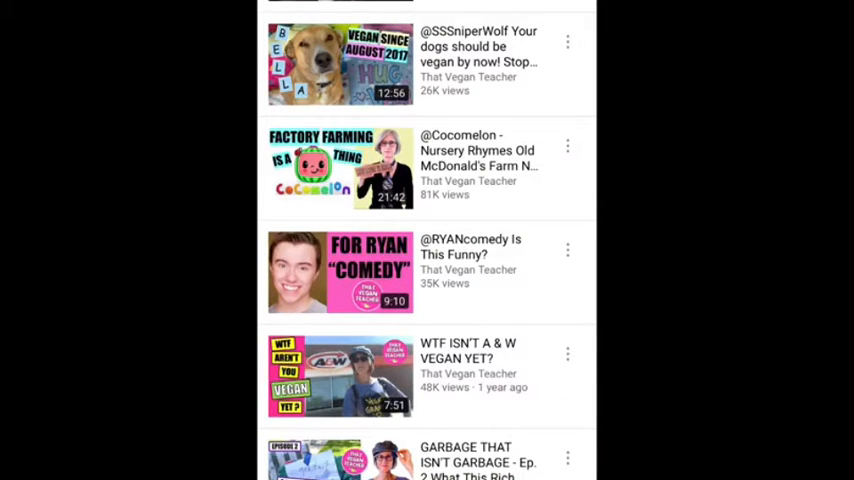
pyautogui.scroll(3)
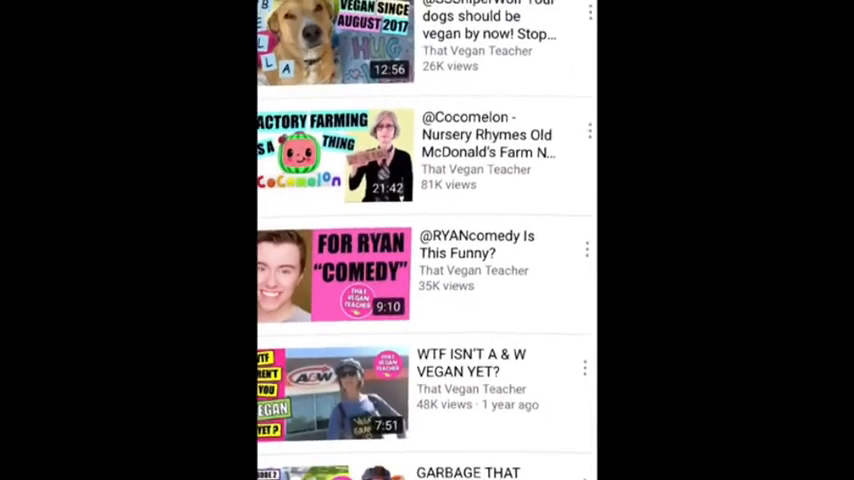